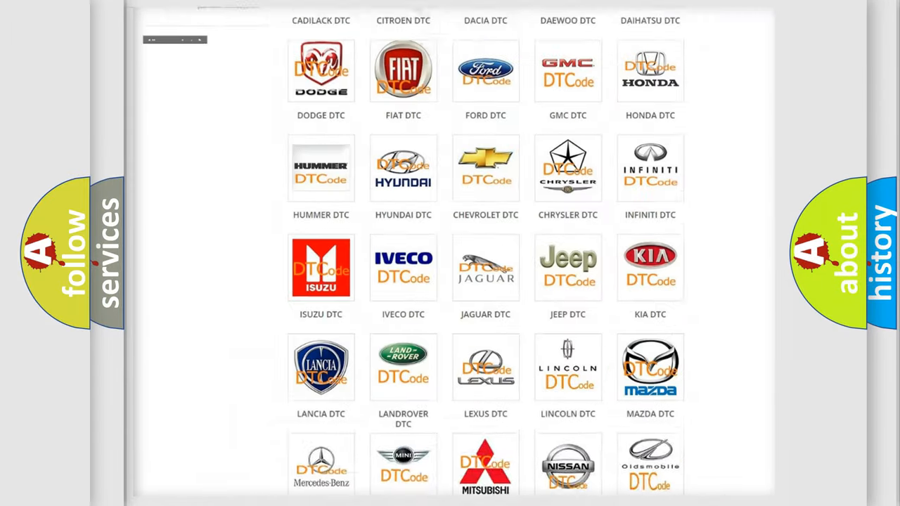
# Step: Scroll the DTC brand grid and select the Nissan DTC logo
pyautogui.scroll(3)
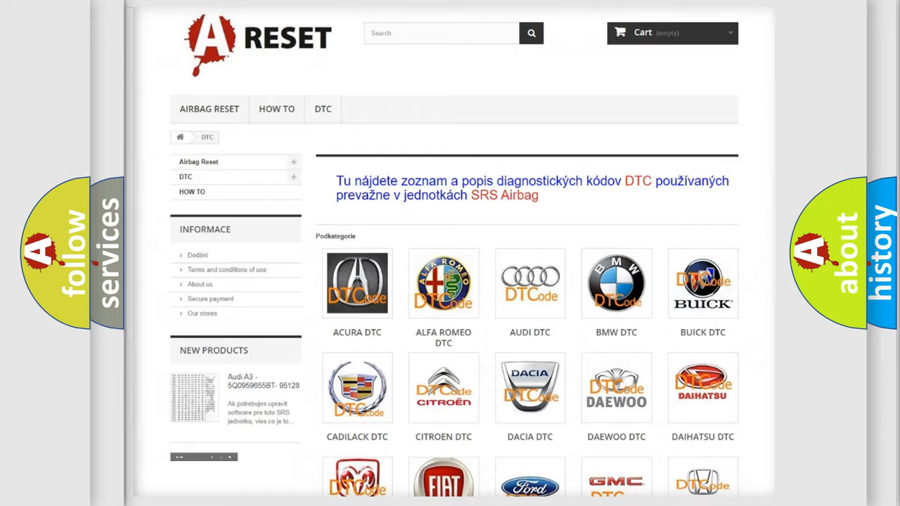
pyautogui.scroll(-3)
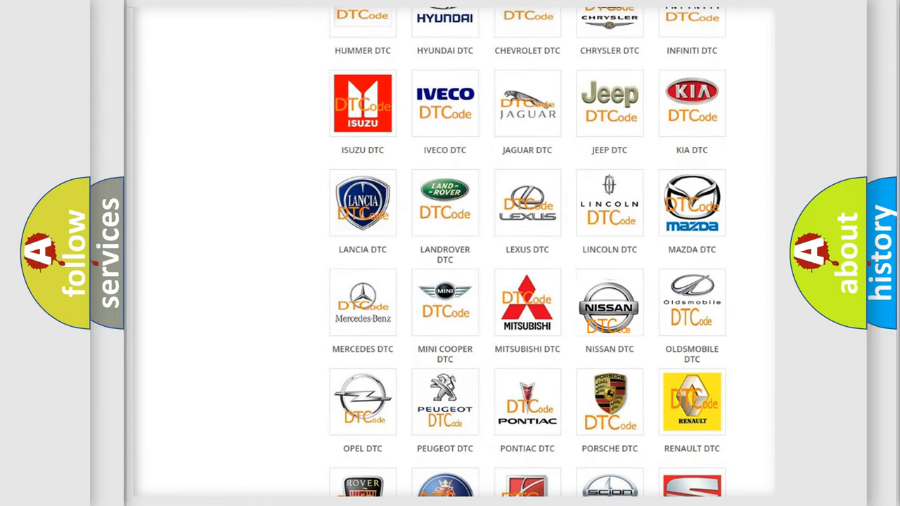
pyautogui.click(609, 303)
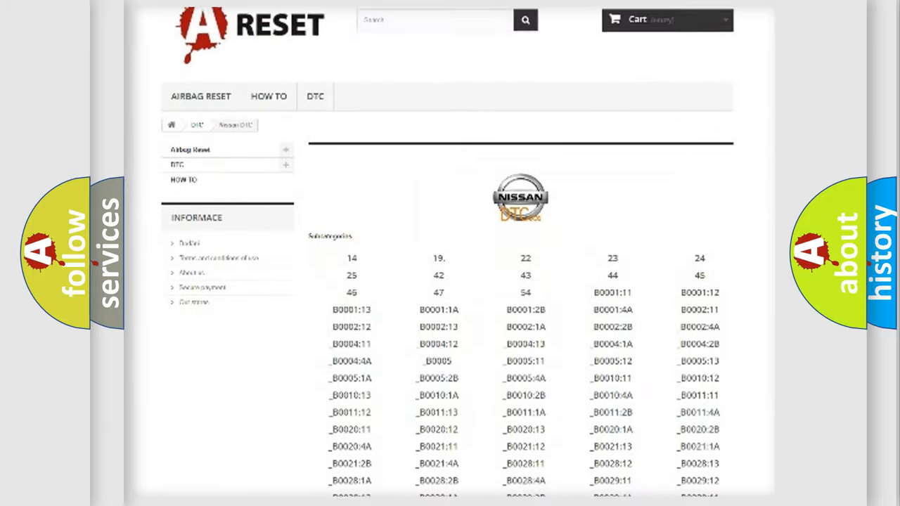
# Step: Scroll through the Nissan DTC subcategory list down and back up
pyautogui.scroll(-3)
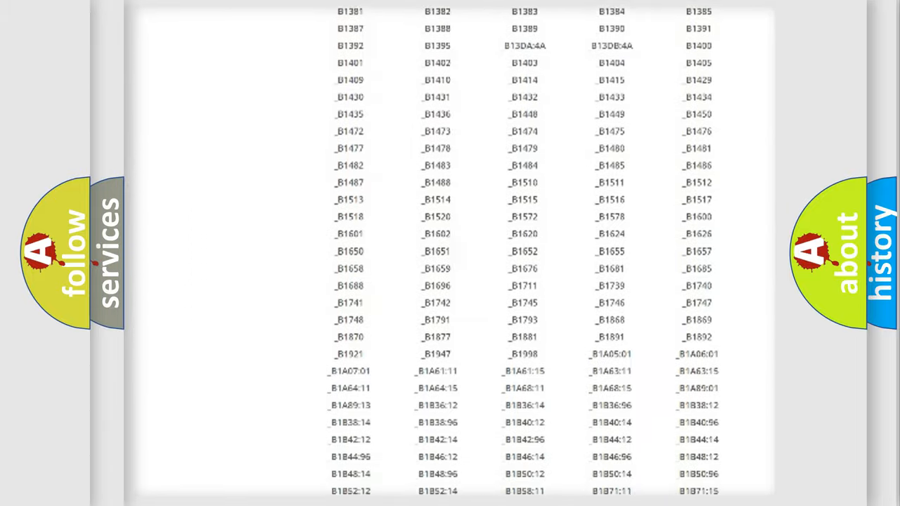
pyautogui.scroll(3)
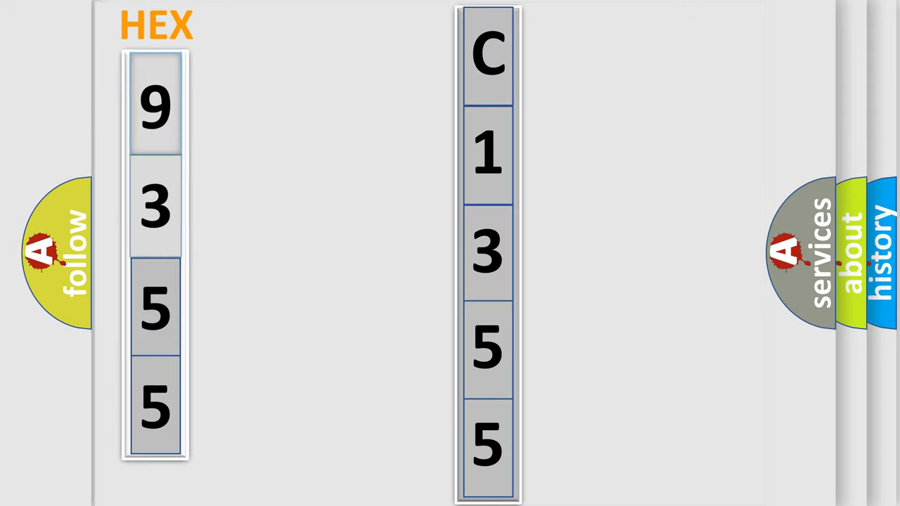
# Step: Advance to the Make and Code panel showing Nissan and C1355:43
pyautogui.click(154, 105)
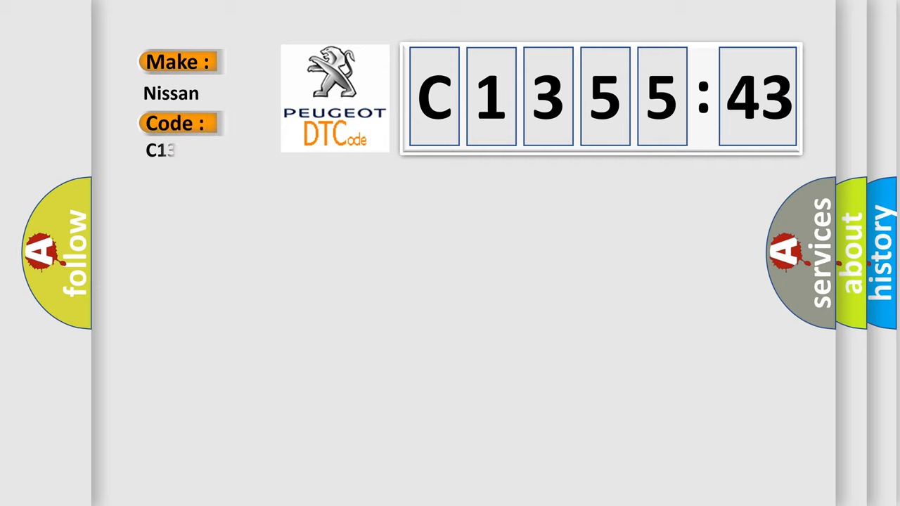
# Step: Enter code 35543 and reveal the 'Injector Circuit Malfunction - Cylinder 2' definition
pyautogui.write('35543')
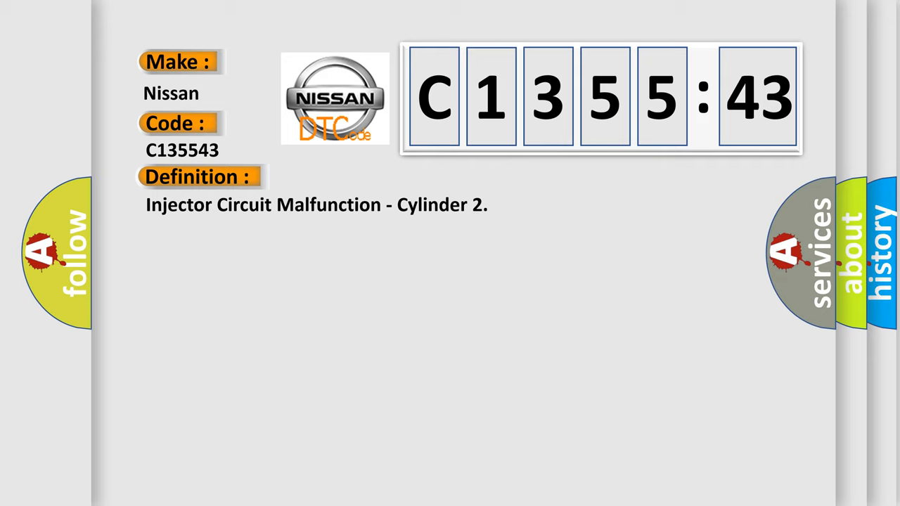
pyautogui.click(365, 177)
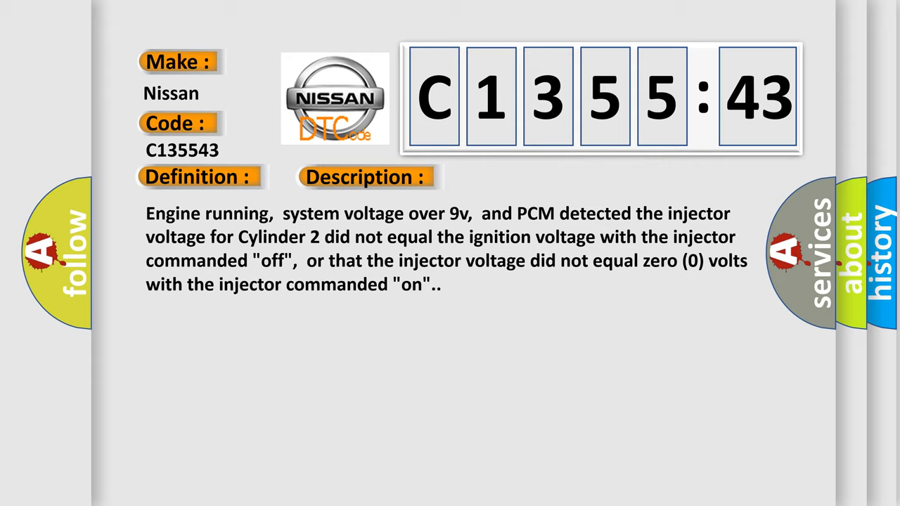